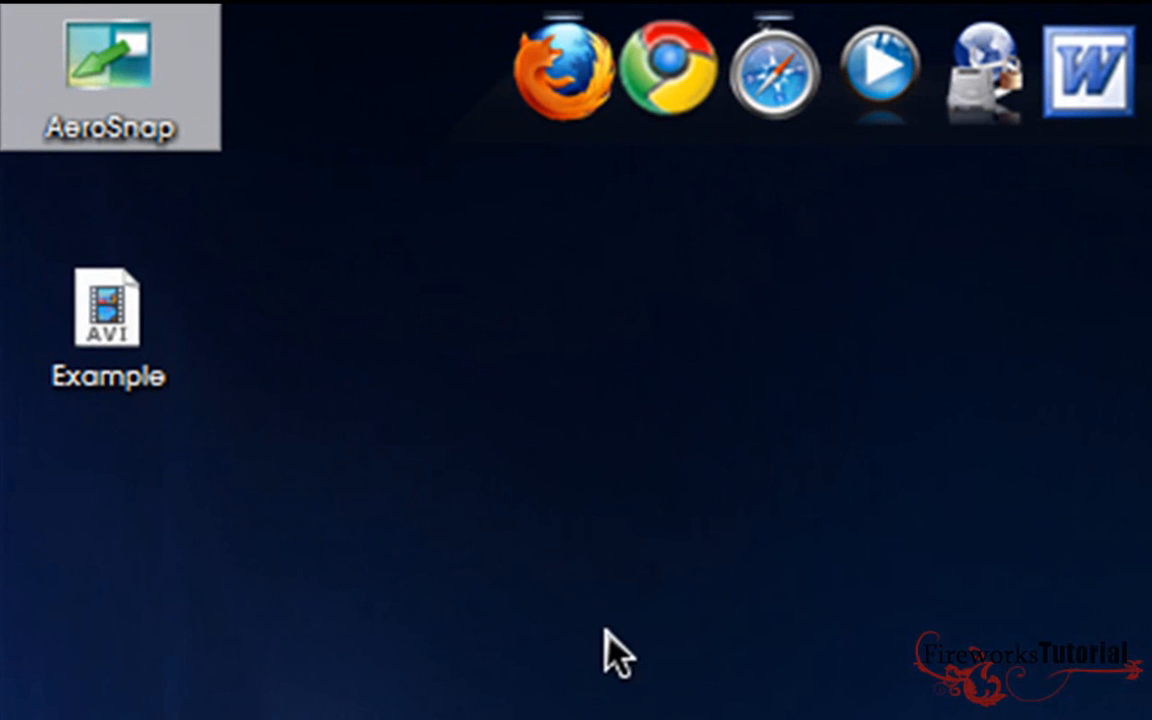
mouse_move(176, 176)
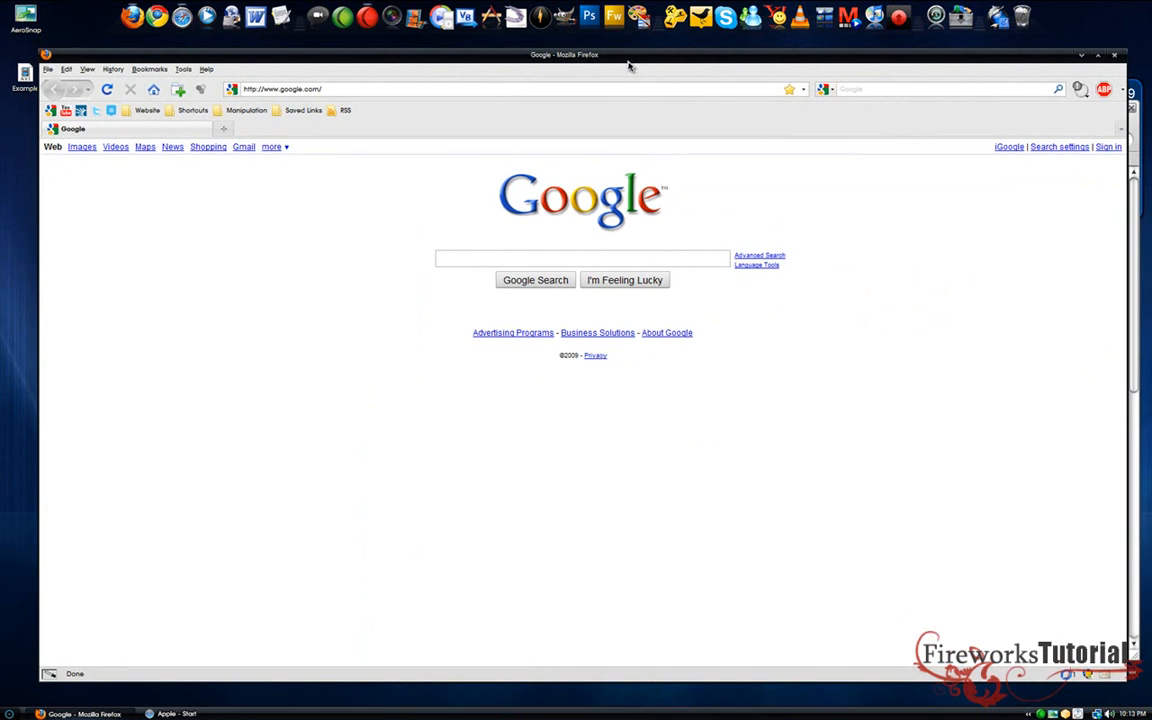
mouse_move(348, 62)
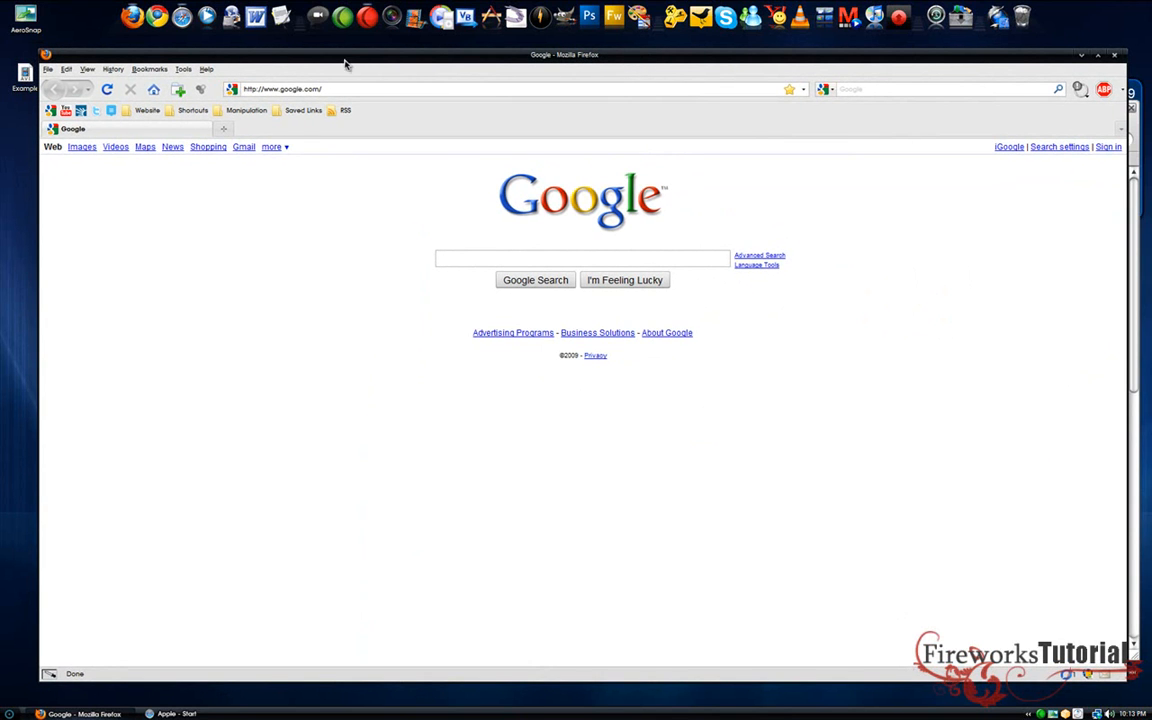
mouse_move(360, 60)
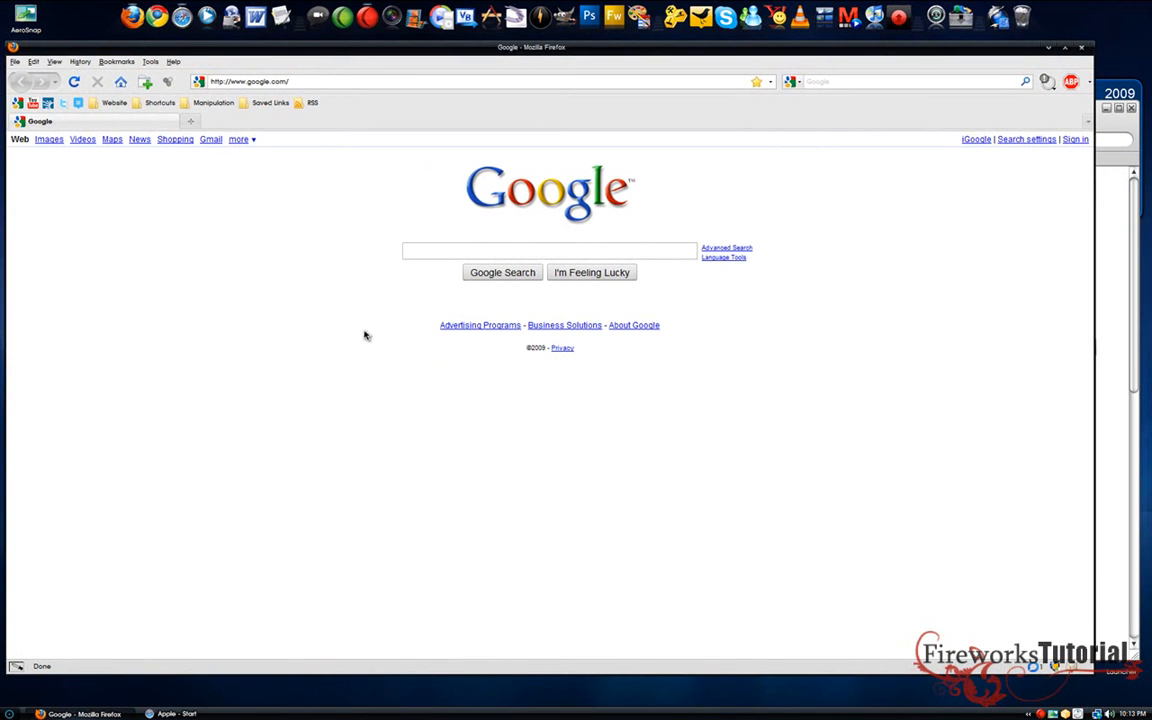
mouse_move(644, 62)
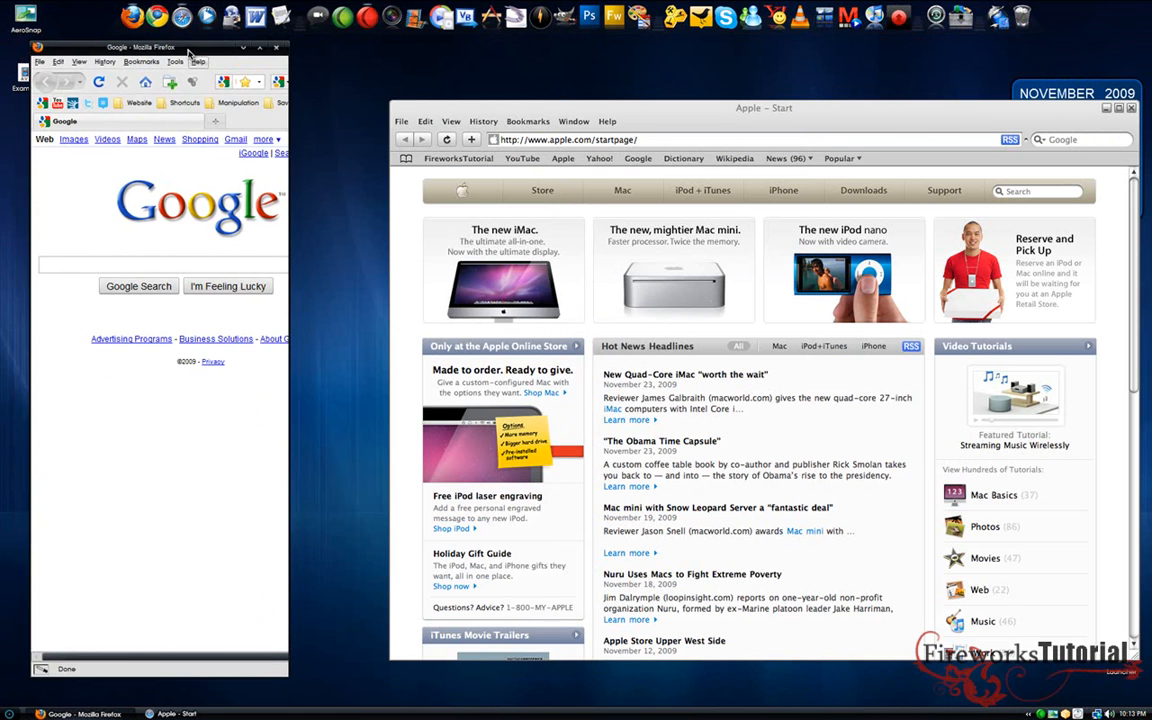
Snap Firefox left and Safari right, then pull the Safari window back out to floating
left_click_drag(188, 48, 486, 110)
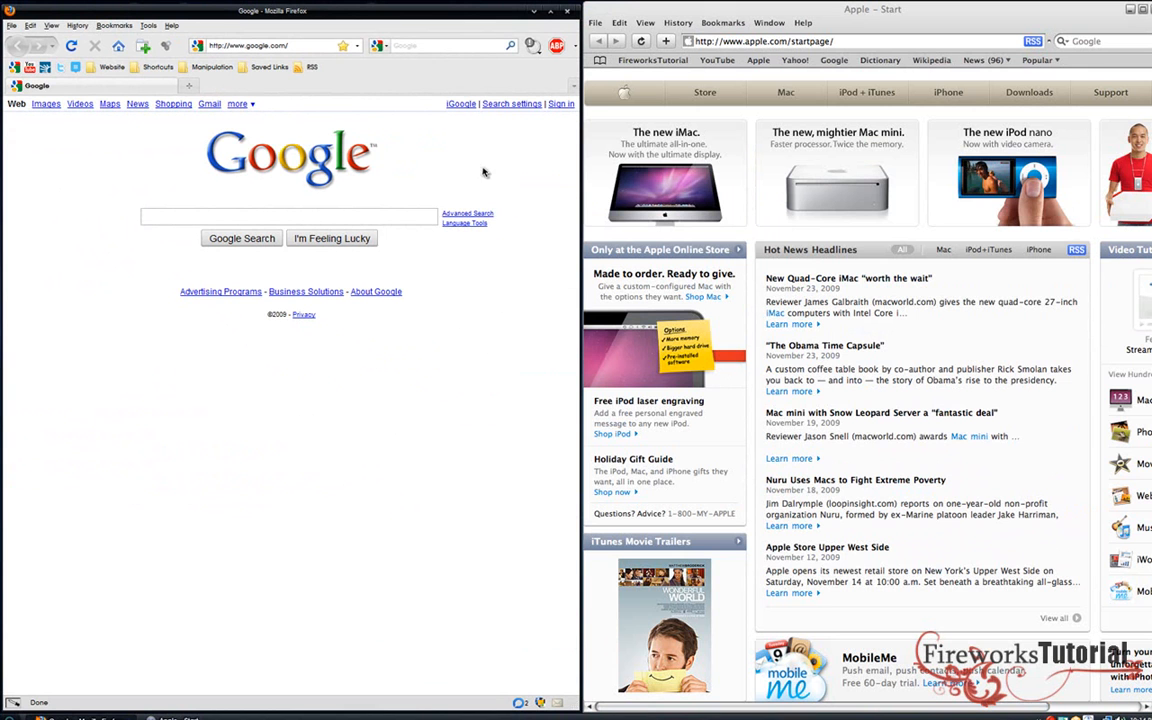
mouse_move(1040, 60)
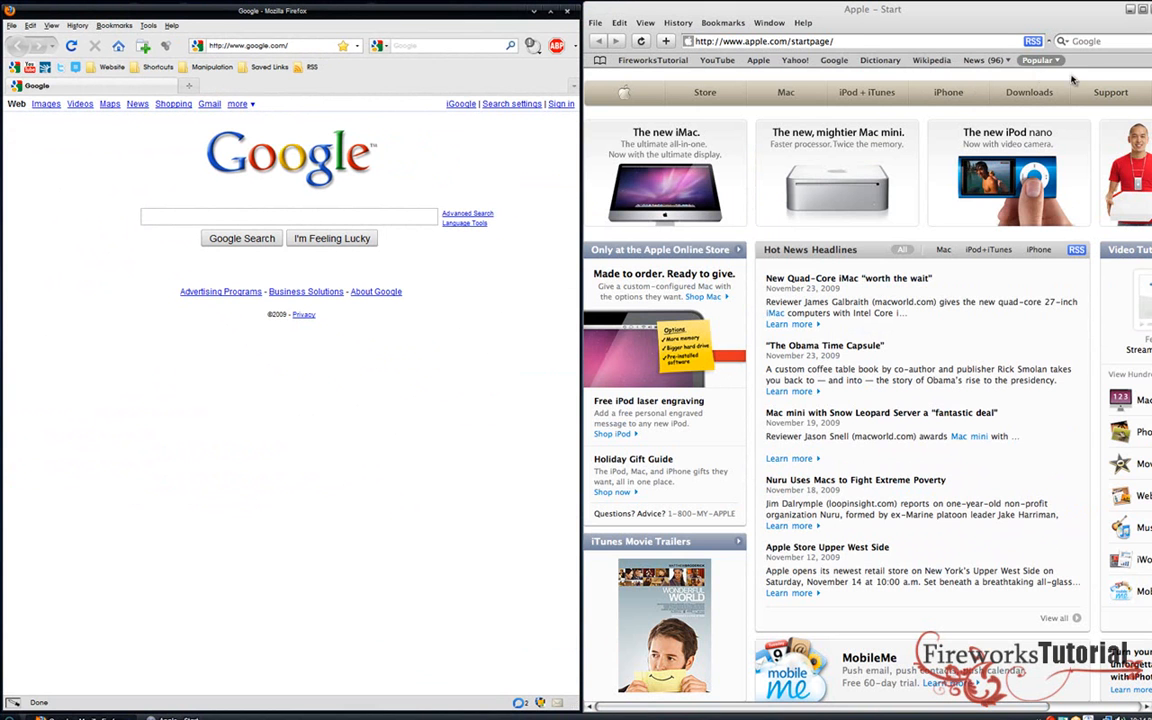
left_click_drag(872, 8, 910, 40)
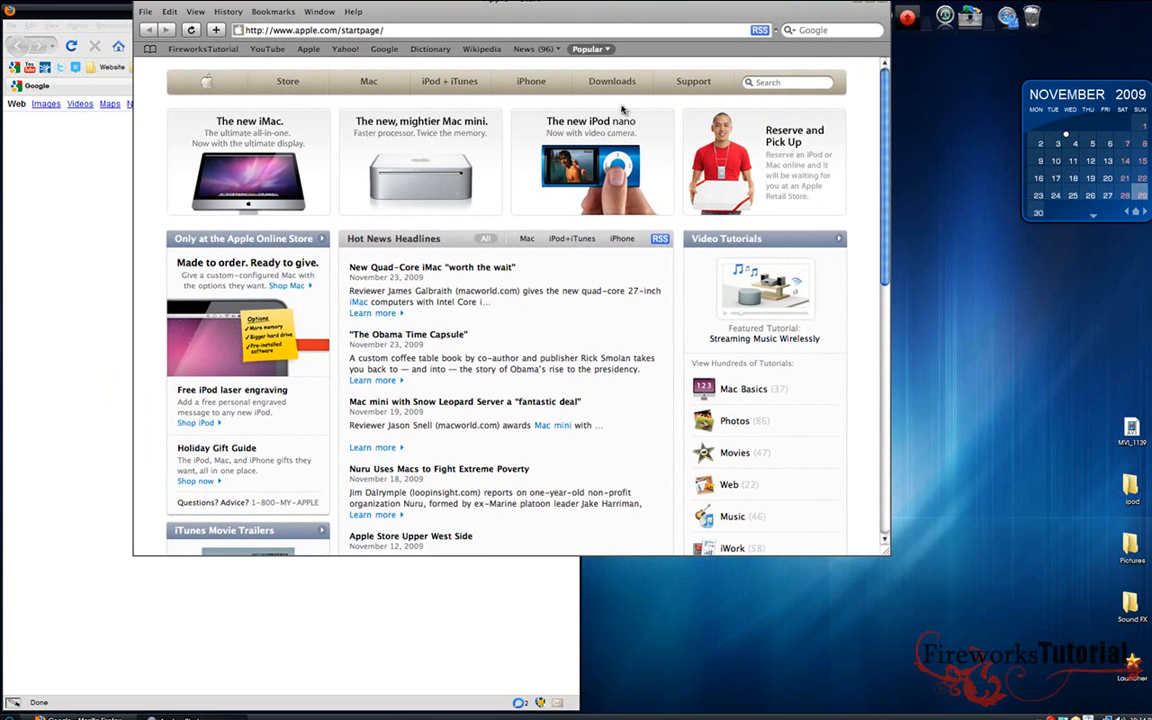
mouse_move(592, 16)
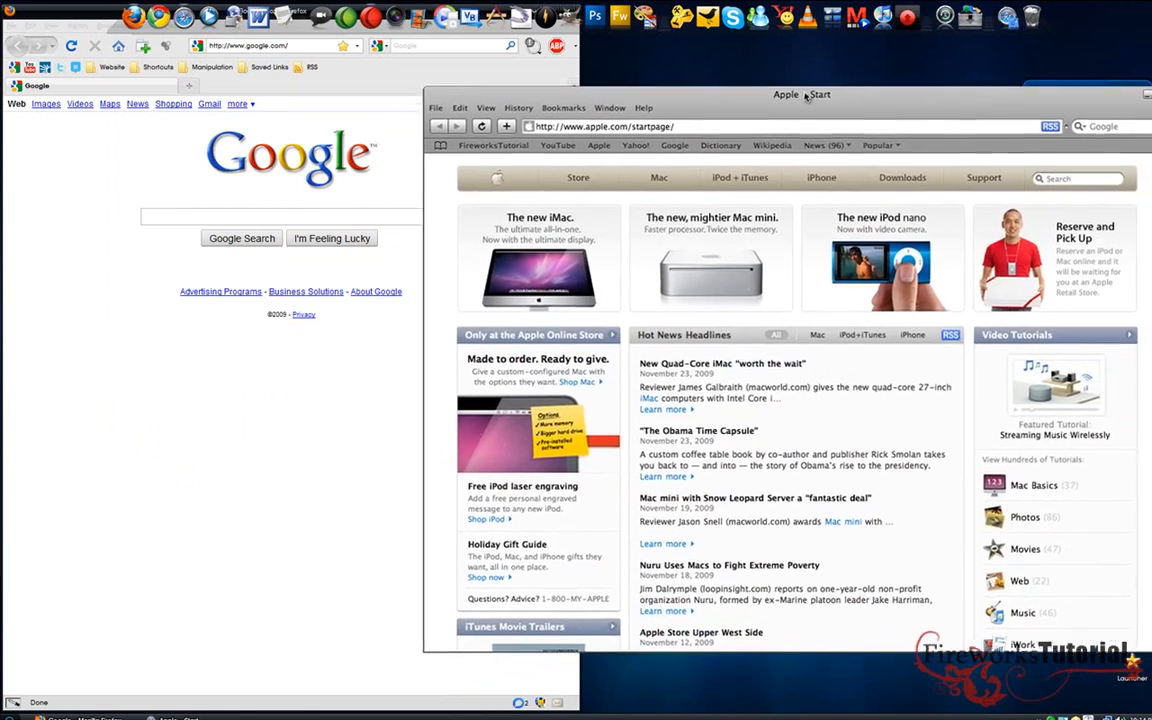
Snap the Safari window back onto the right half of the screen
left_click_drag(802, 94, 944, 138)
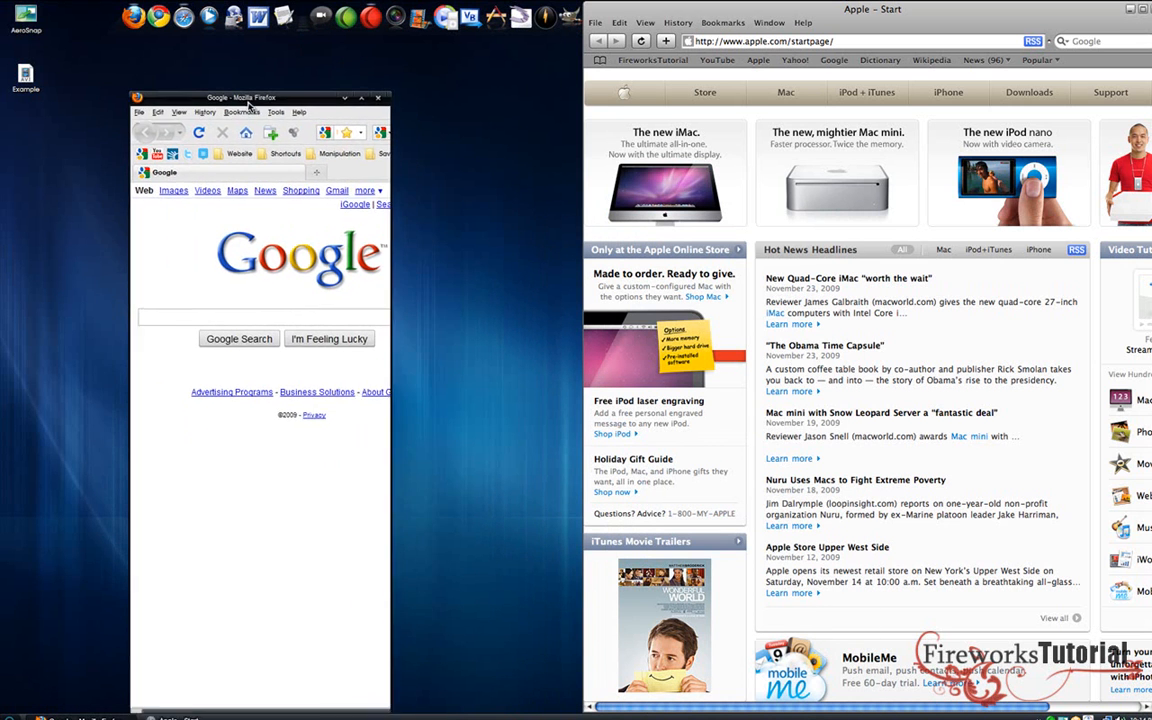
Bring up the AeroSnap Options window from the tray icon on its General page
left_click_drag(250, 96, 170, 56)
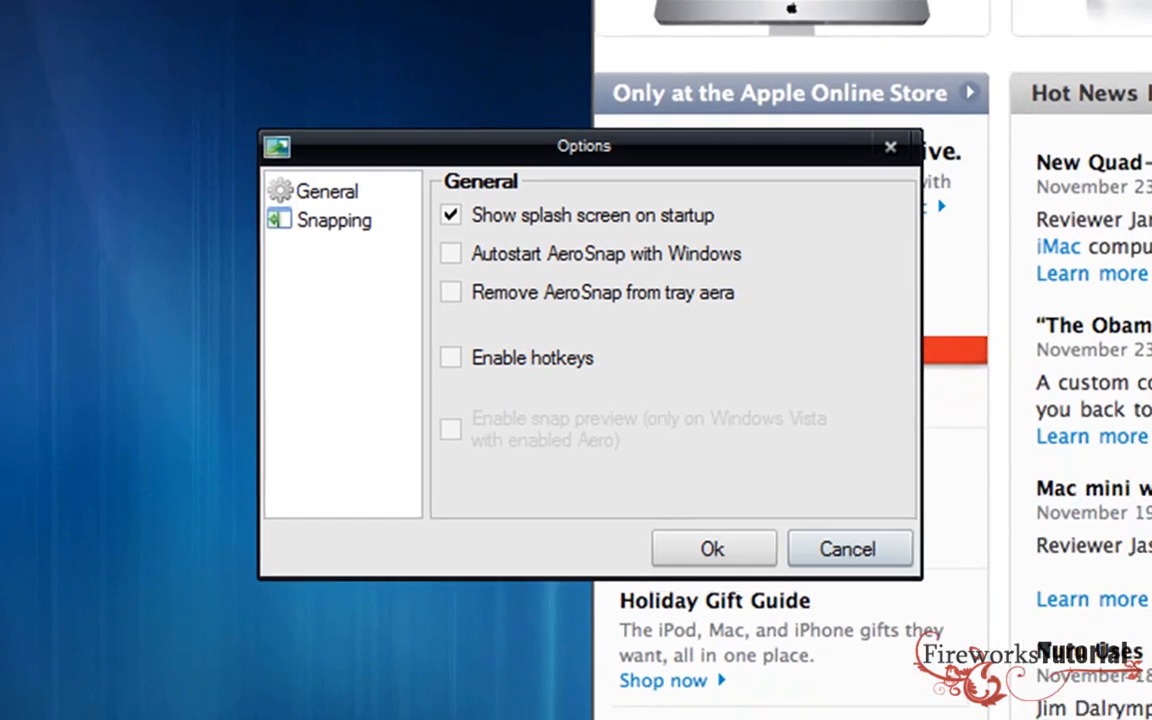
left_click_drag(584, 144, 572, 56)
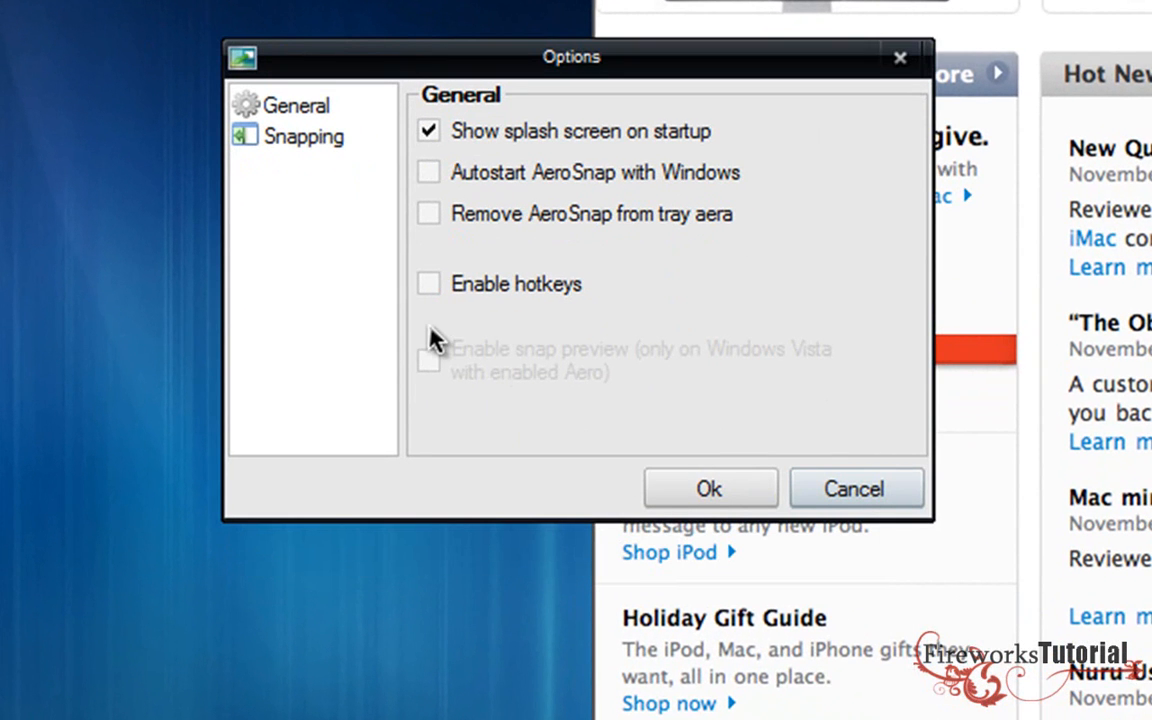
mouse_move(304, 160)
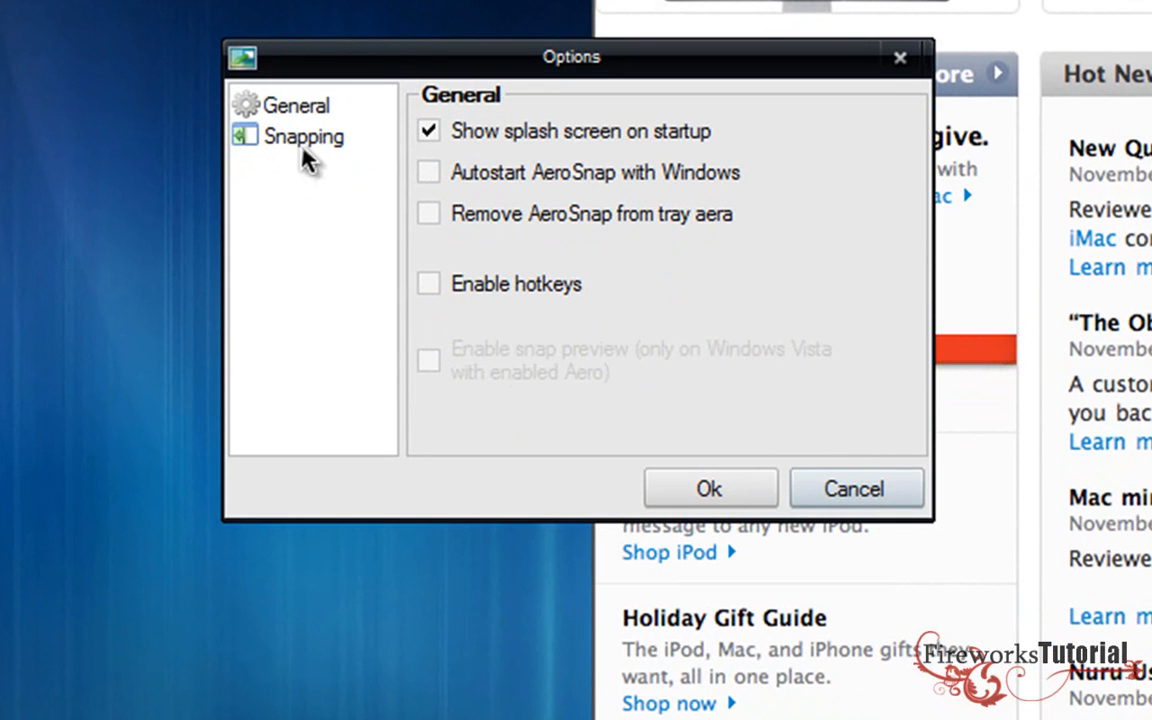
left_click(304, 136)
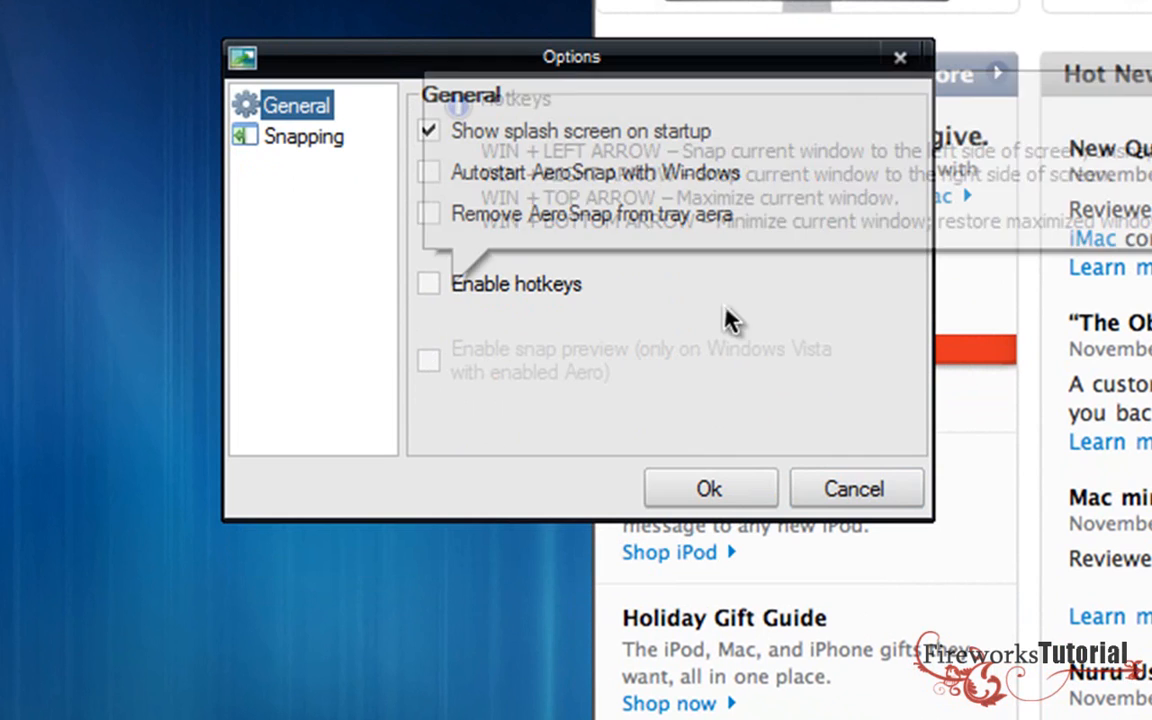
Enable hotkeys and confirm the options with Ok
left_click(428, 284)
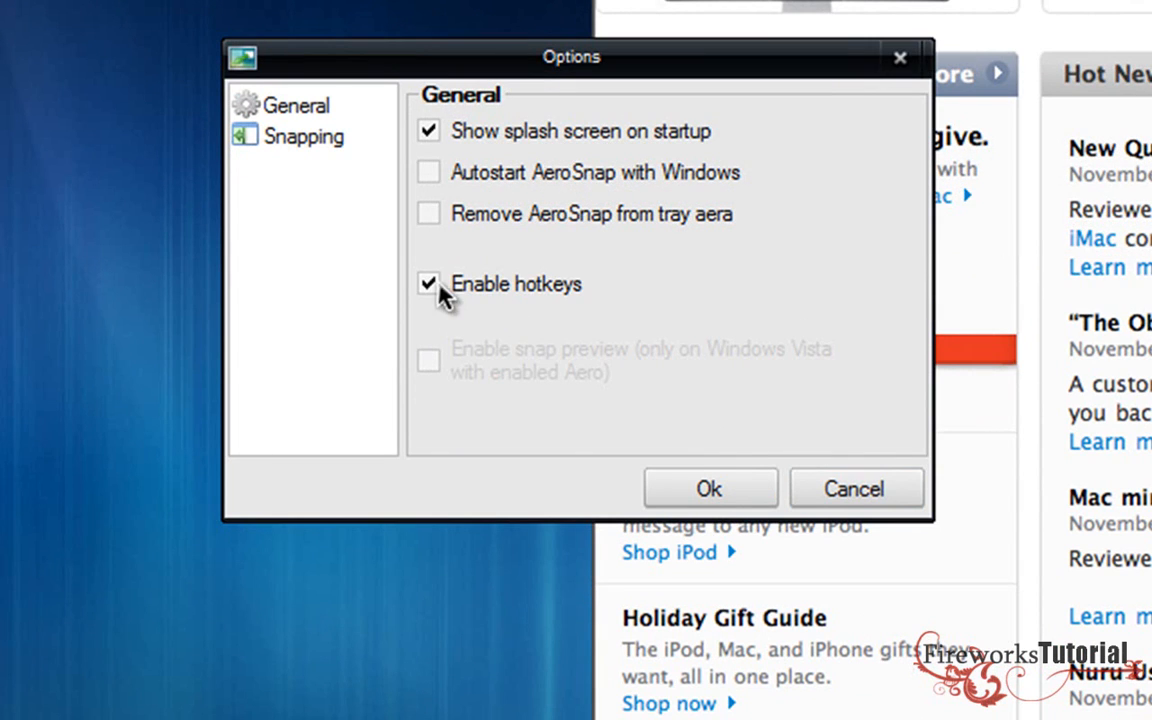
left_click(428, 284)
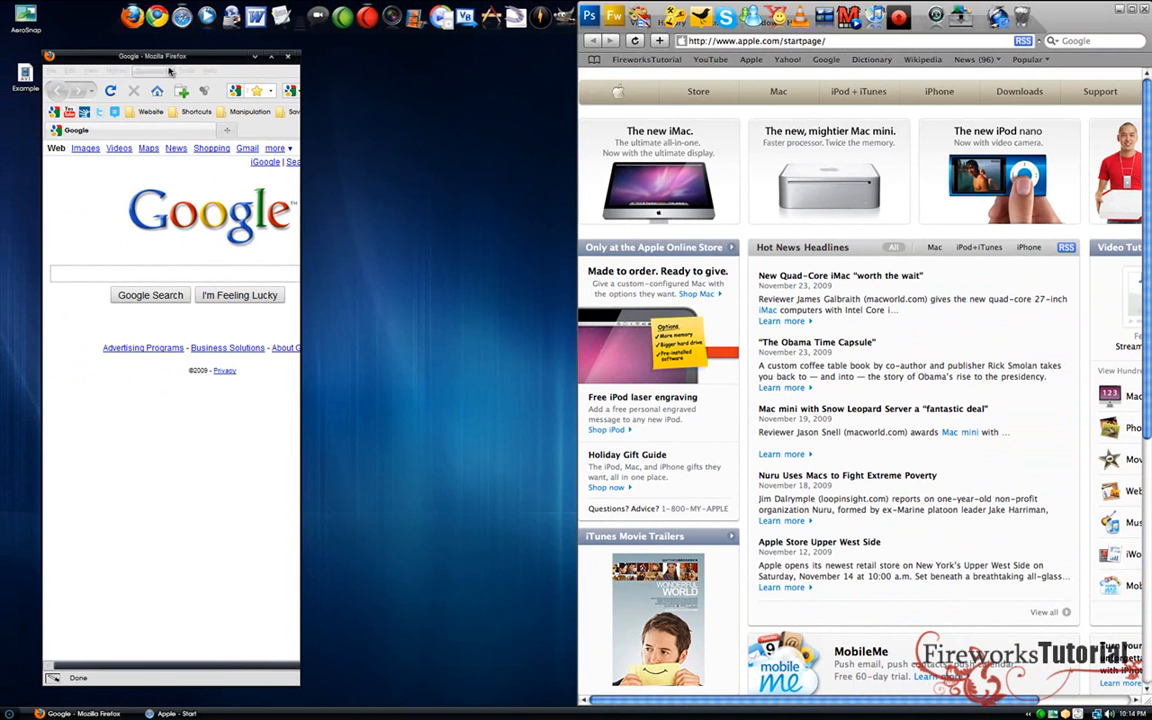
Move the Firefox window to the left edge and widen it beside the snapped Safari window
left_click_drag(170, 56, 60, 60)
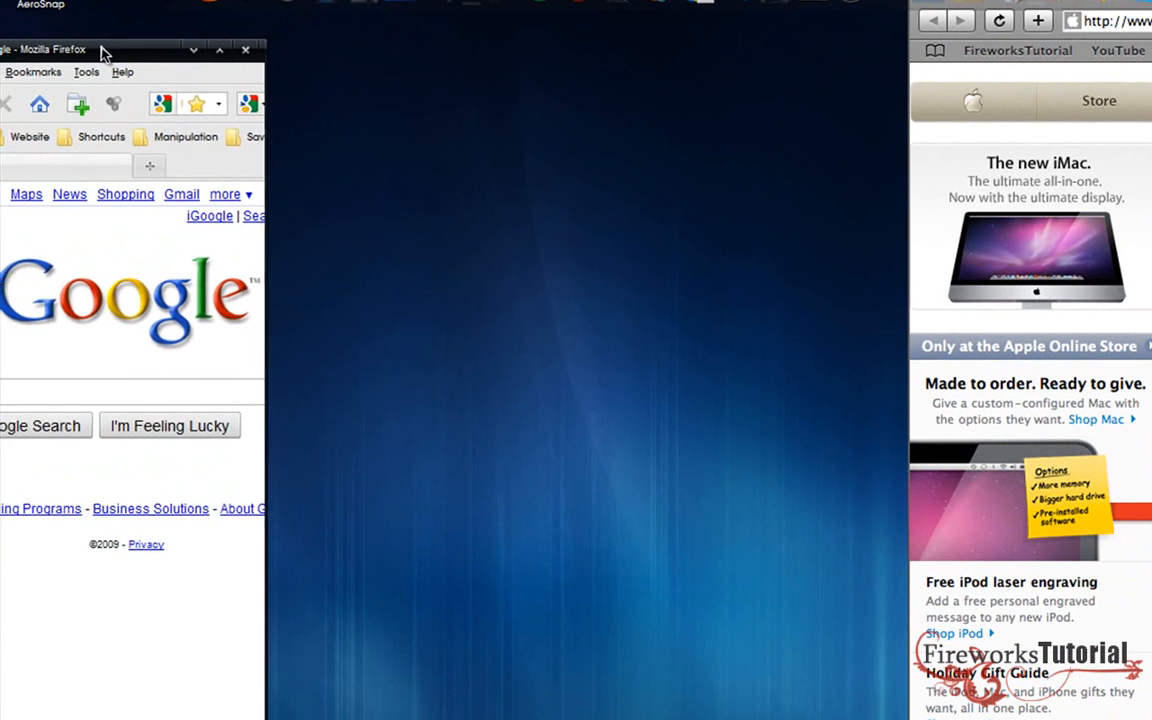
left_click_drag(104, 48, 196, 52)
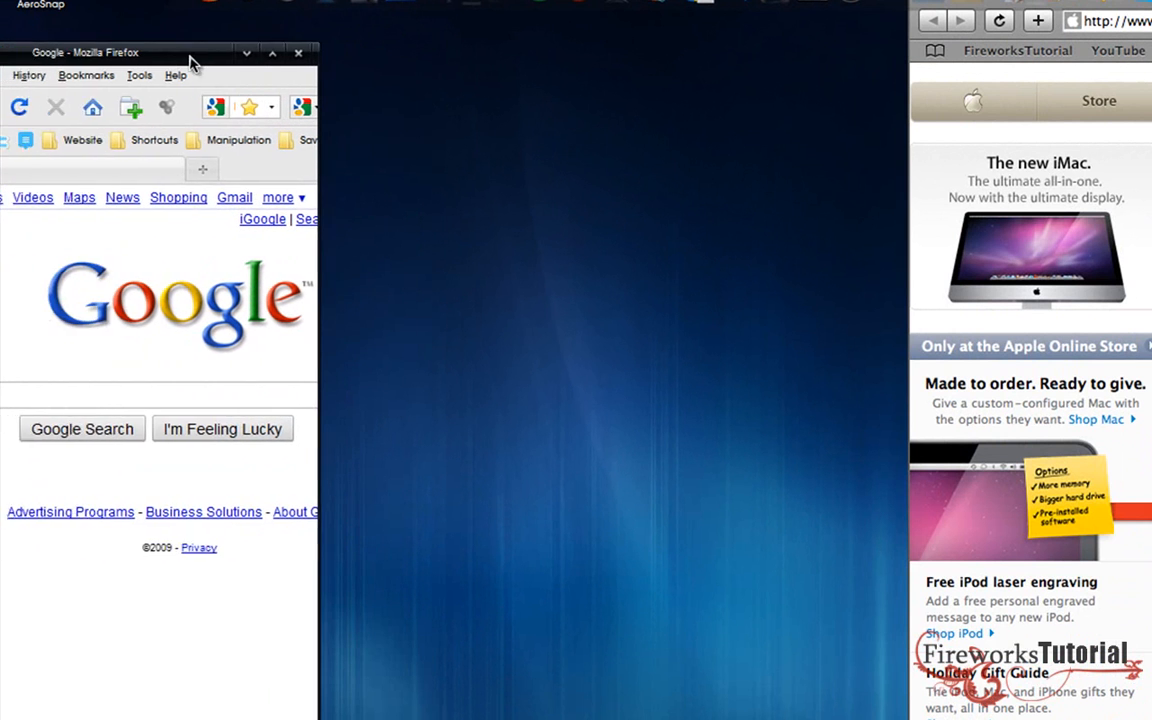
left_click_drag(190, 52, 350, 44)
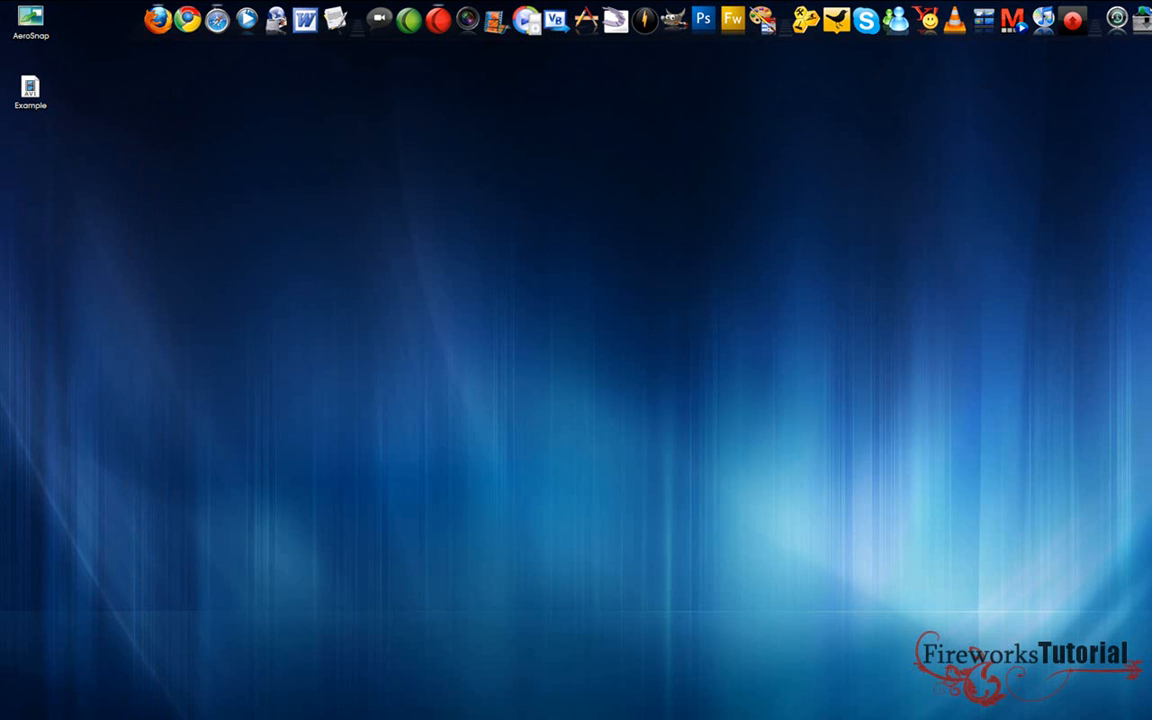
mouse_move(940, 268)
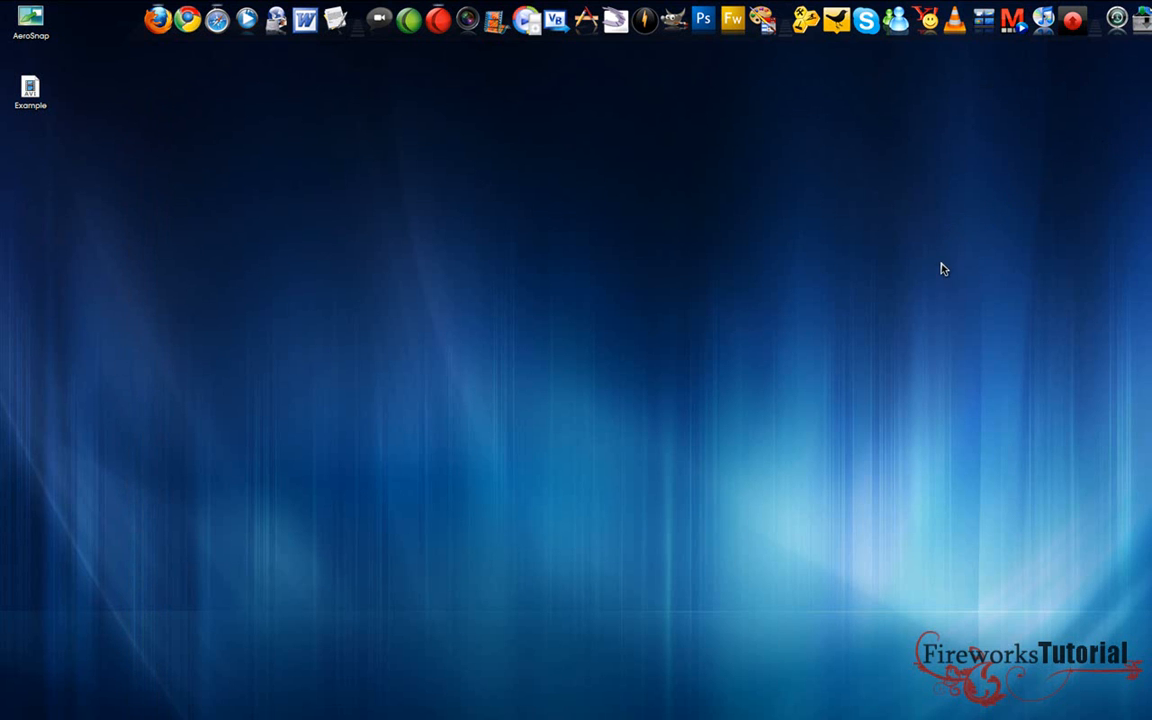